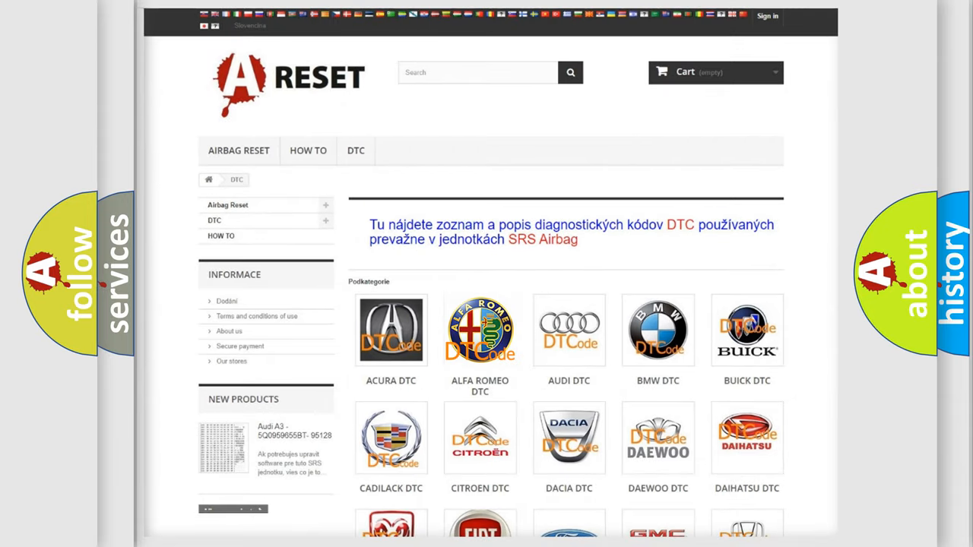
Open the ALFA ROMEO DTC code list and scroll down through its code subcategories
{"action": "left_click", "coordinate": [480, 330]}
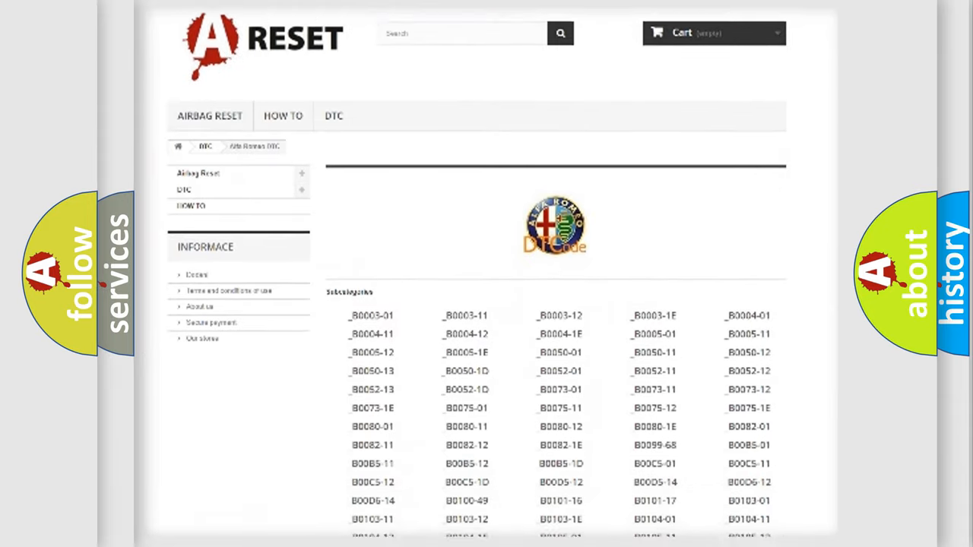
{"action": "scroll", "scroll_direction": "down", "scroll_amount": 3}
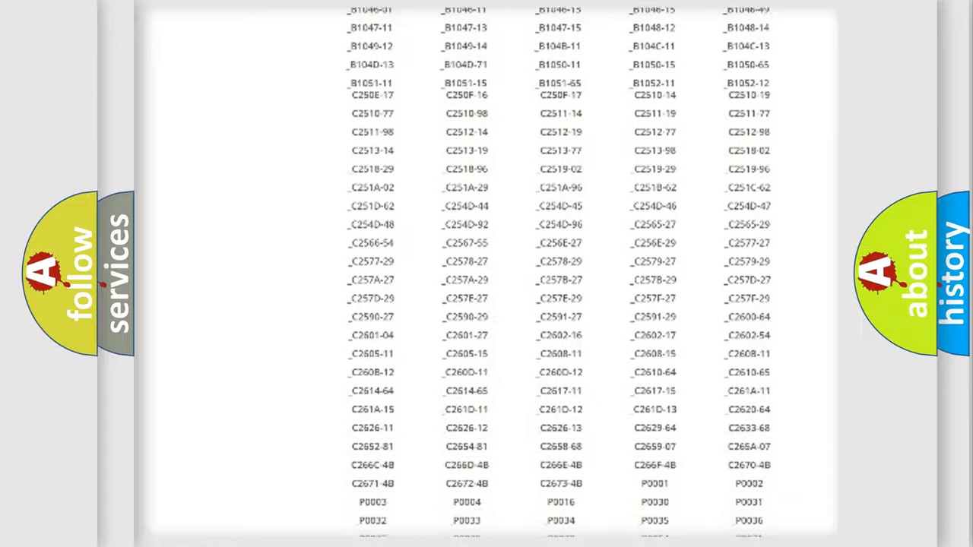